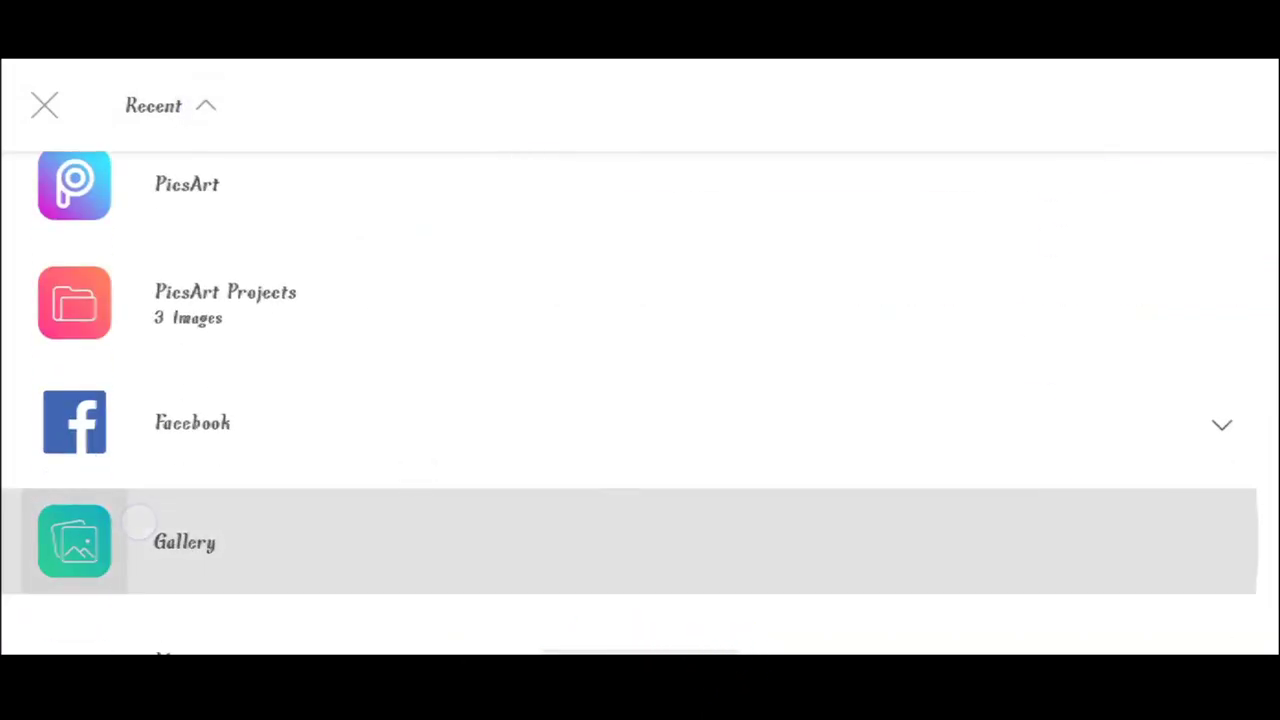
# Browse the Gallery of saved photos and cut-outs for the seated man image.
pyautogui.click(184, 540)
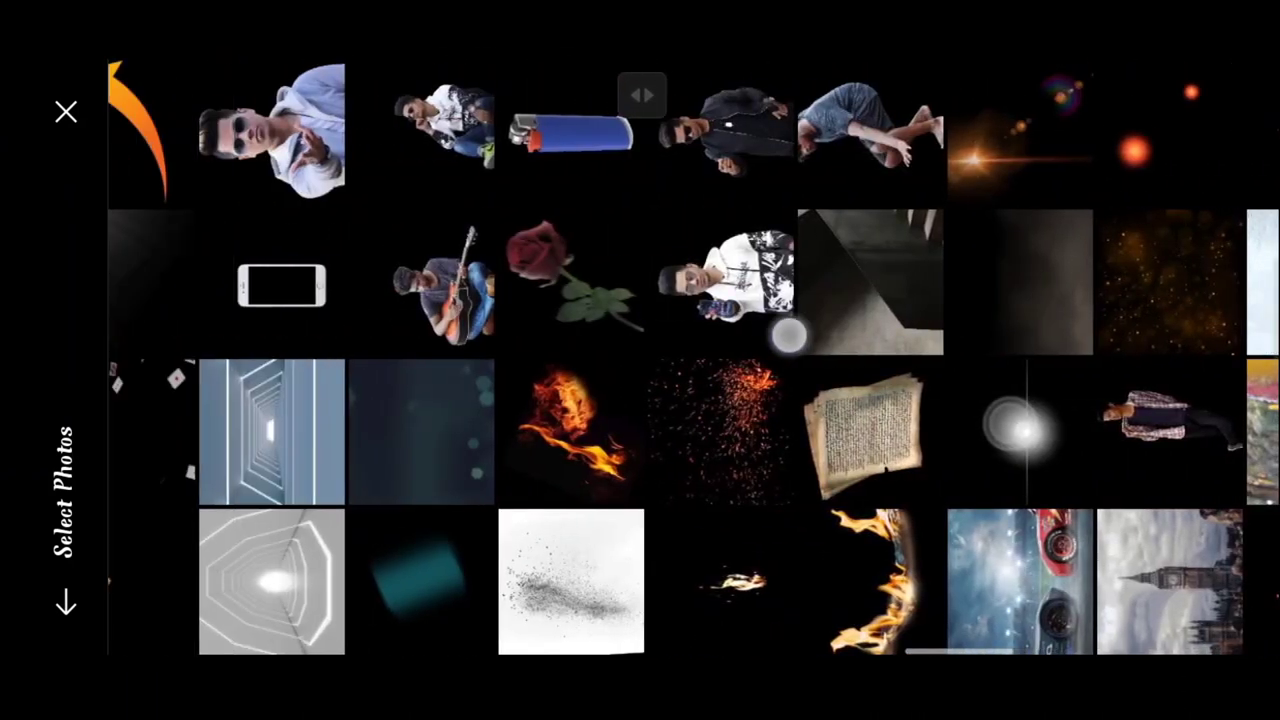
pyautogui.hscroll(3)
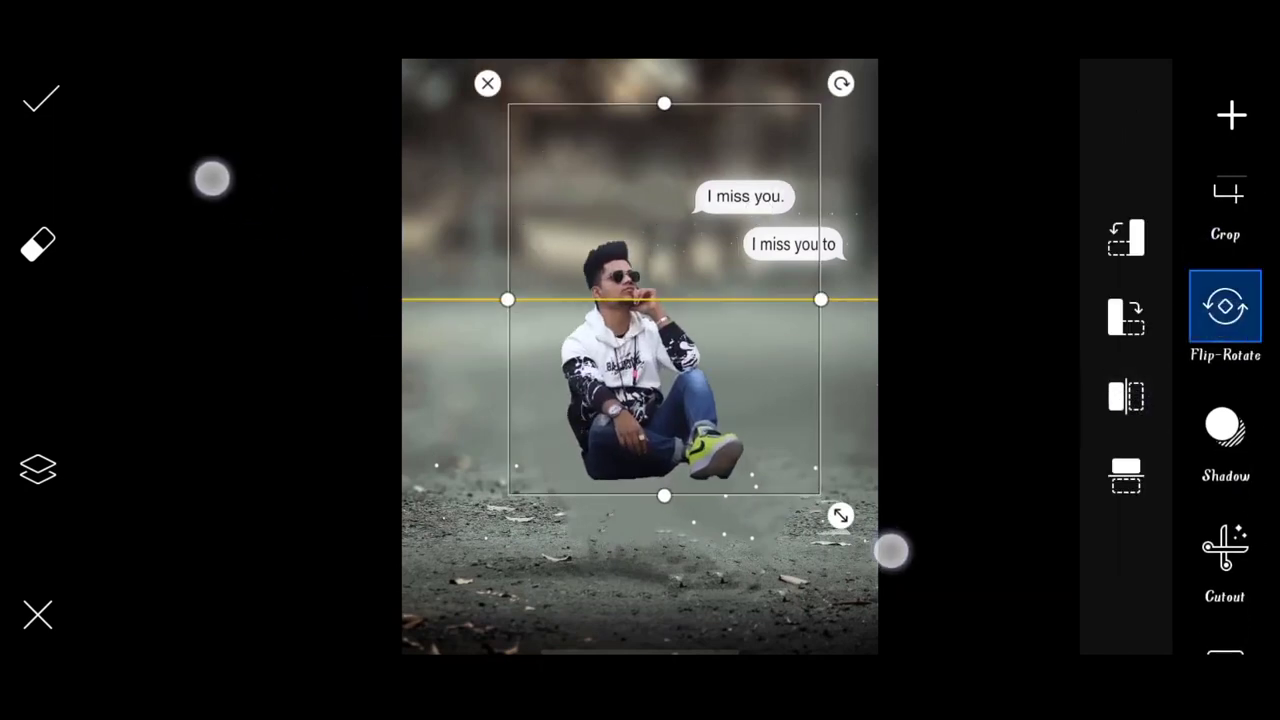
# Enlarge the cut-out man, seat him on the ground below the chat bubbles, and confirm placement.
pyautogui.moveTo(840, 516); pyautogui.dragTo(898, 590)
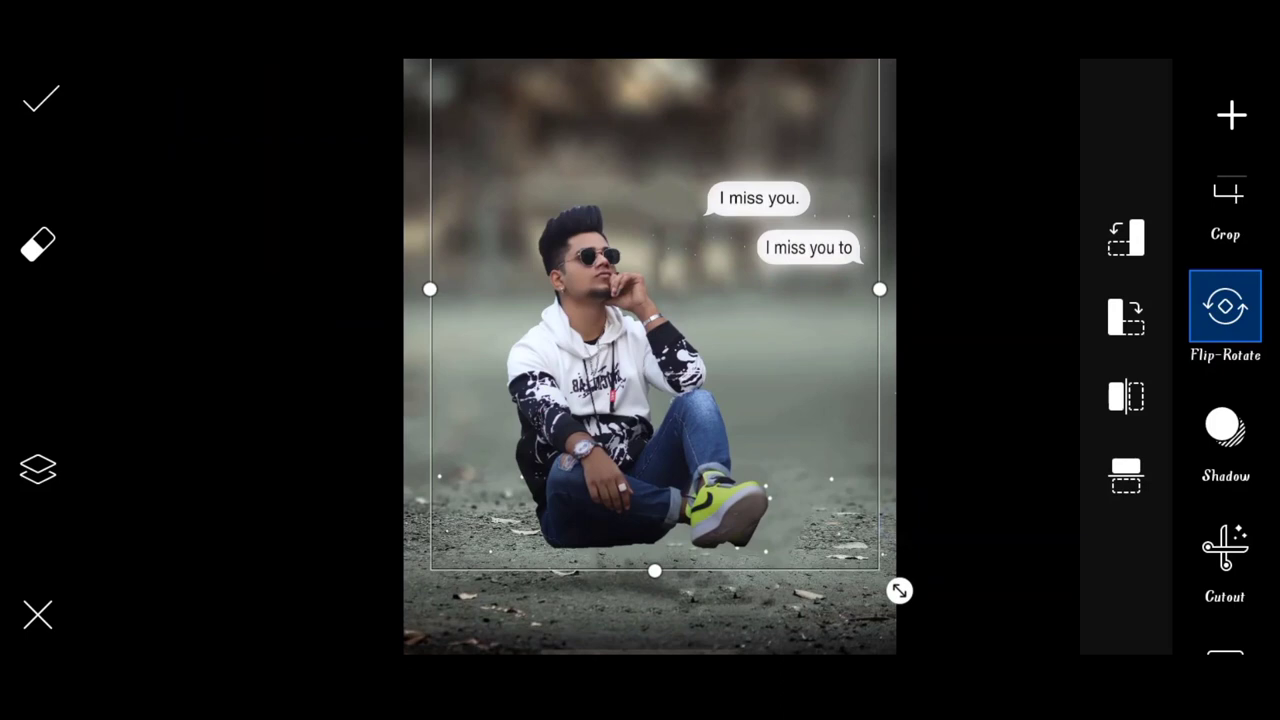
pyautogui.moveTo(898, 590); pyautogui.dragTo(870, 570)
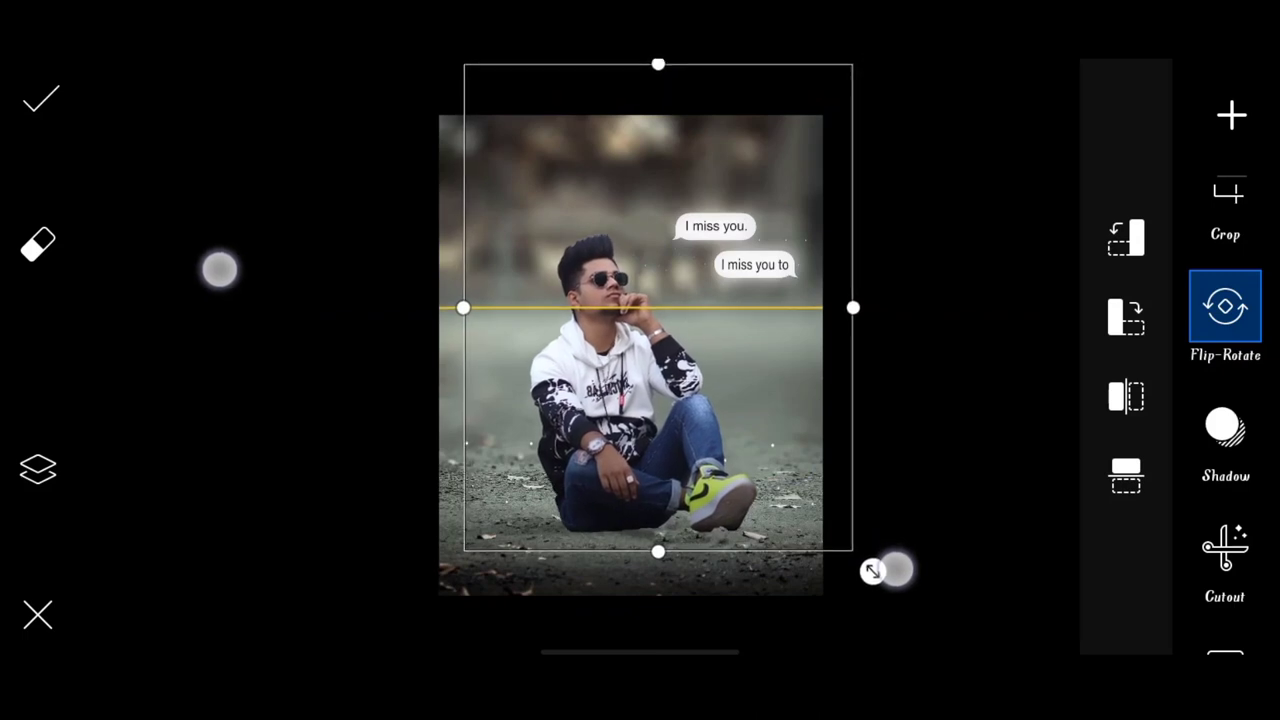
pyautogui.click(40, 96)
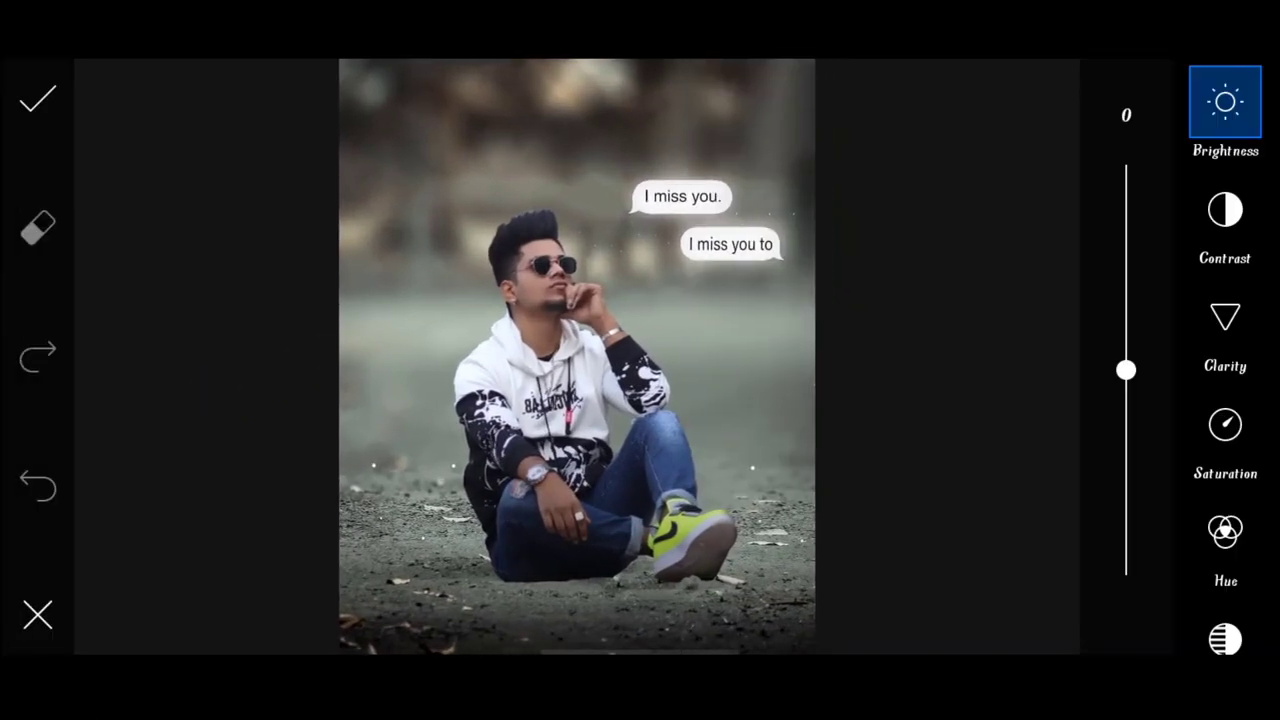
pyautogui.moveTo(1126, 368); pyautogui.dragTo(1126, 358)
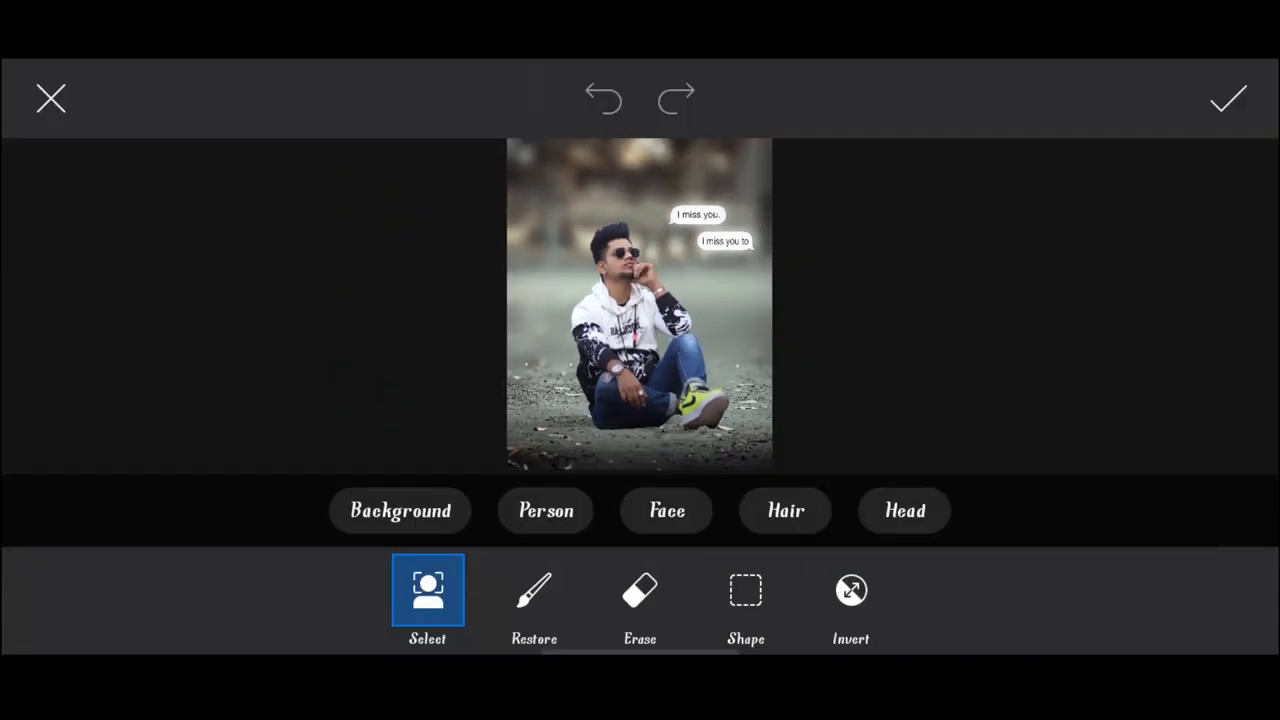
# Auto-select the man with Person, then restore the chat bubbles into the selection.
pyautogui.click(534, 590)
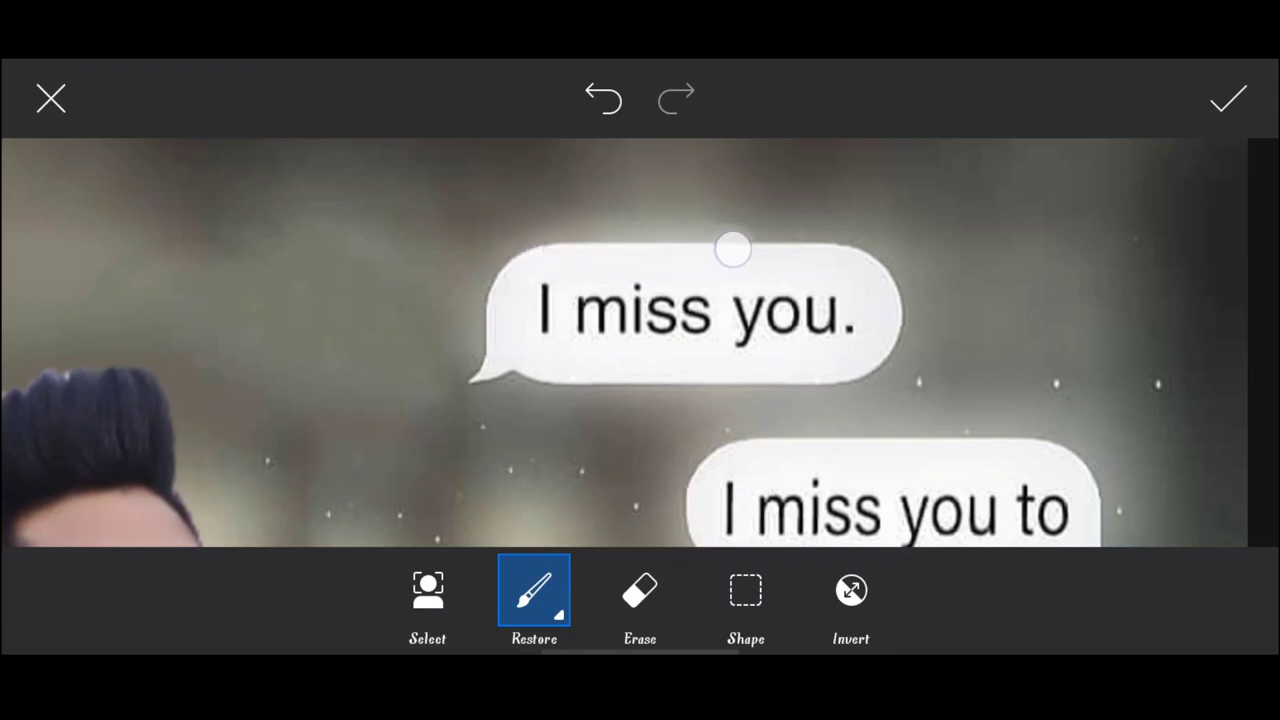
pyautogui.moveTo(732, 248); pyautogui.dragTo(588, 358)
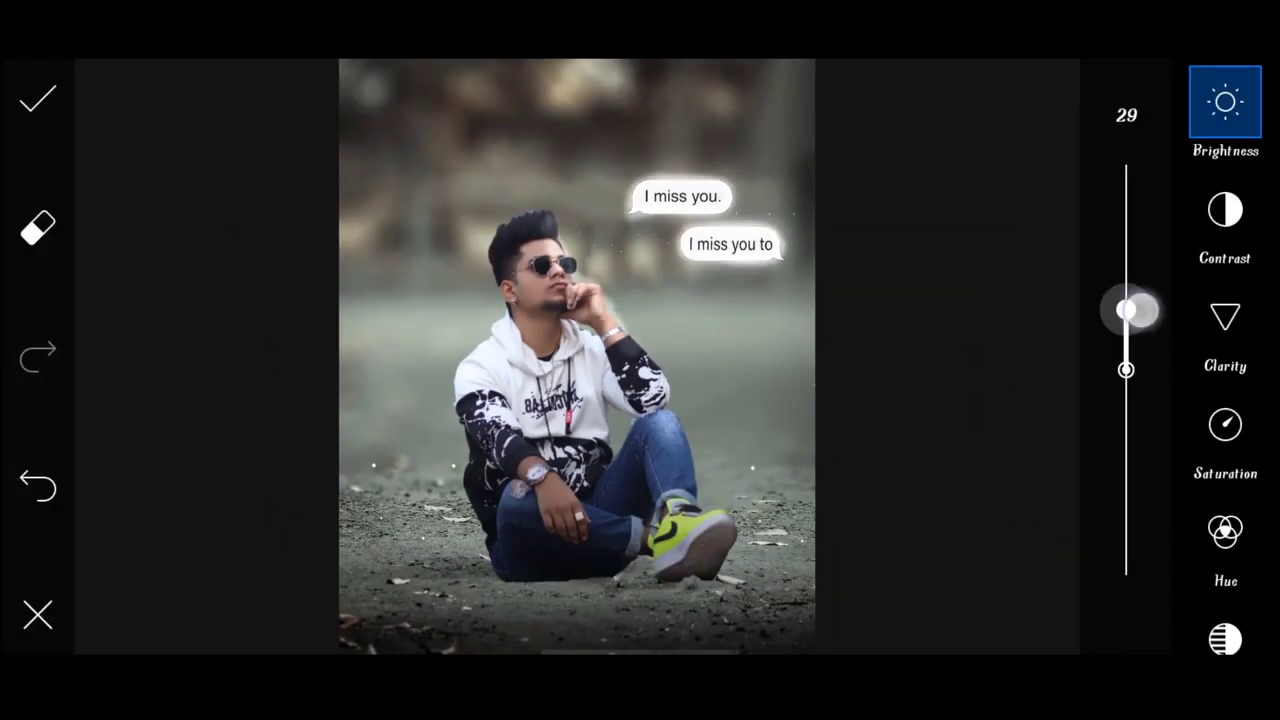
# Raise brightness to 29, contrast to 12 and saturation to 4, and apply the adjustments.
pyautogui.moveTo(1128, 310); pyautogui.dragTo(1128, 360)
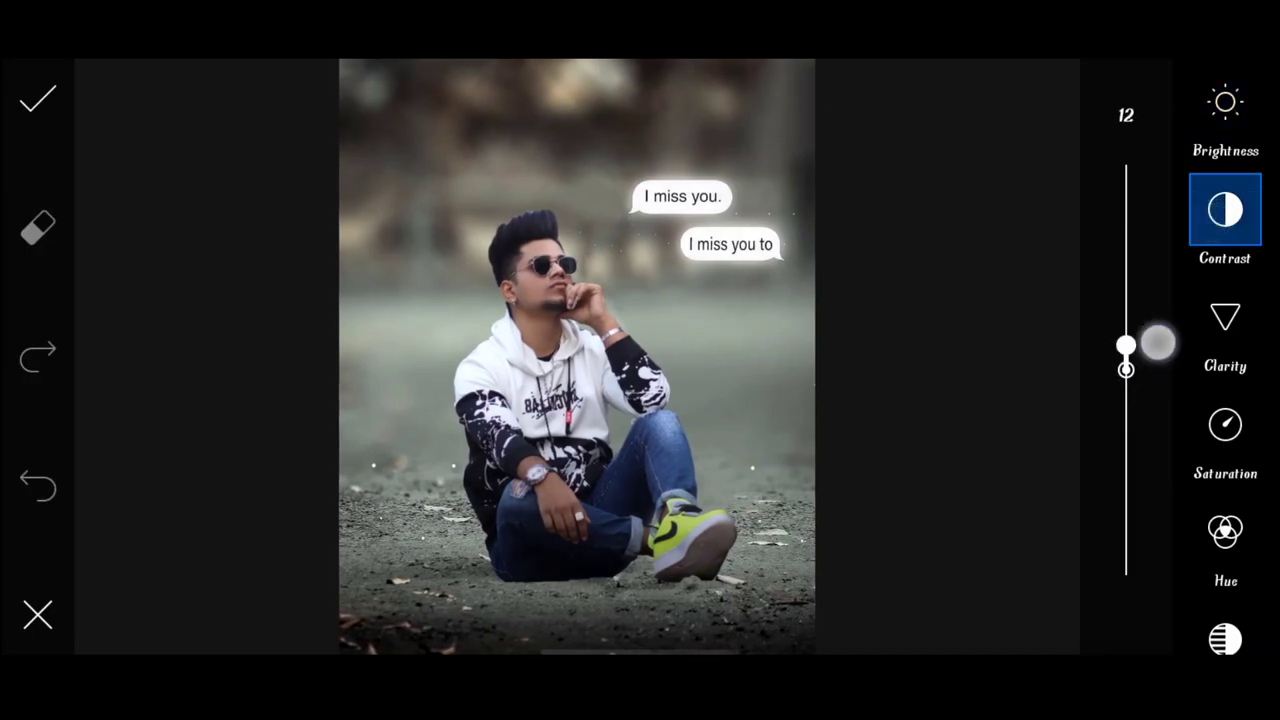
pyautogui.click(1224, 430)
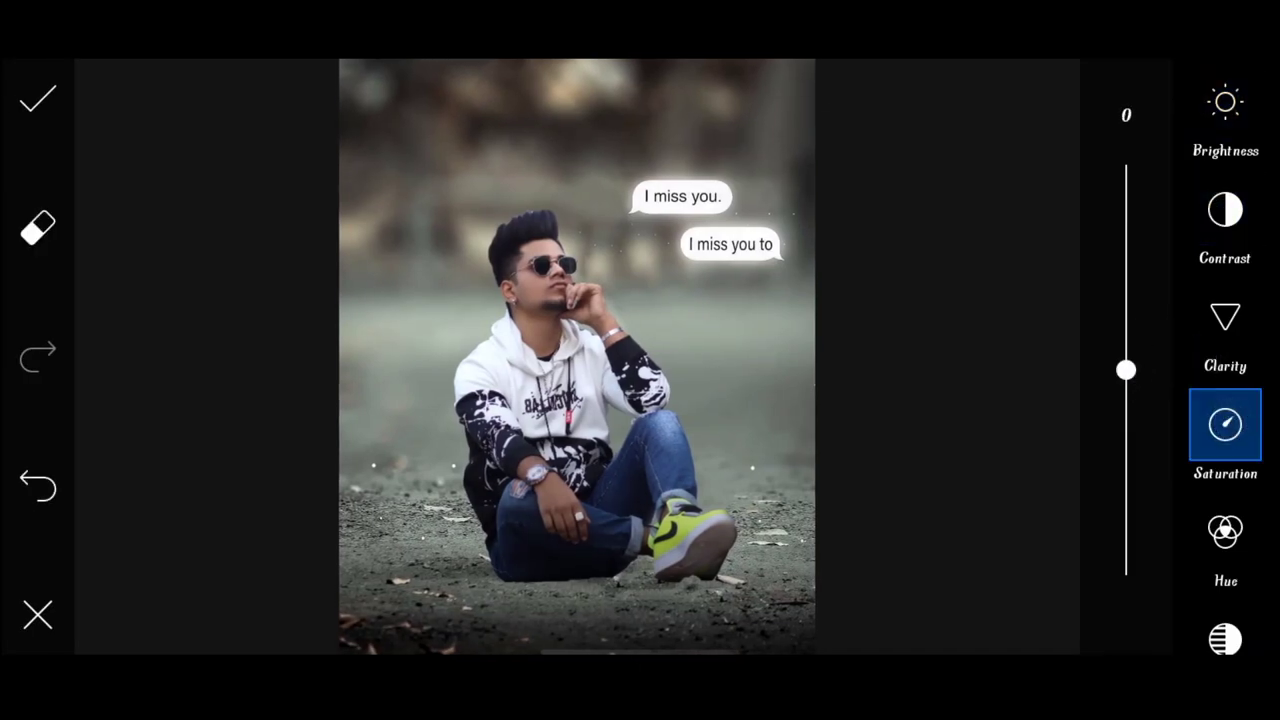
pyautogui.moveTo(1124, 370); pyautogui.dragTo(1124, 364)
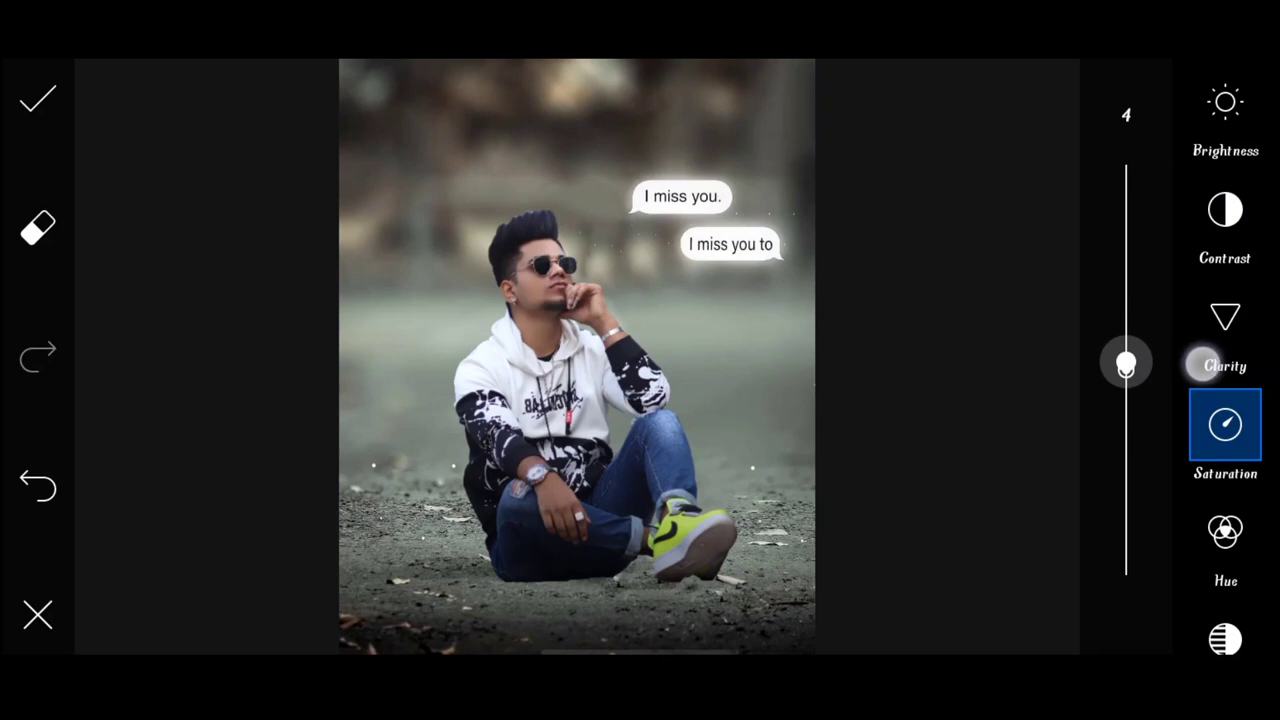
pyautogui.click(36, 96)
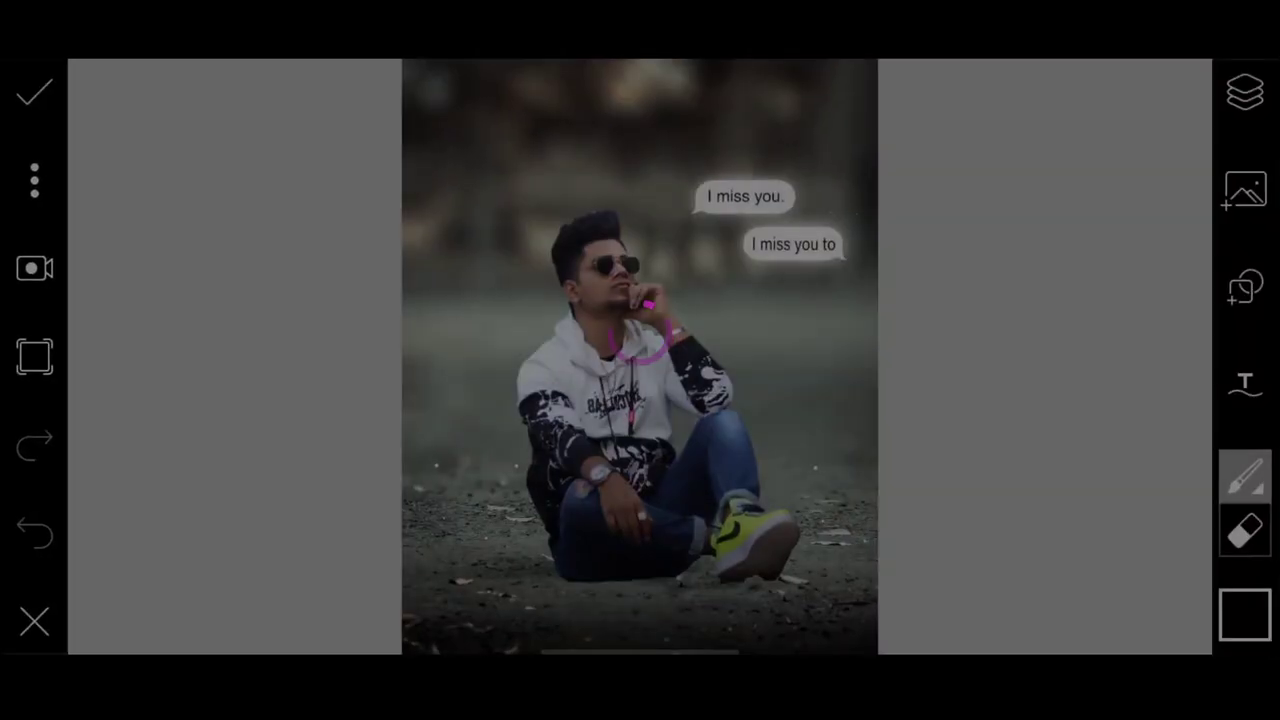
# Set a soft 128 px brush at 23% opacity and paint a faint shadow under the man.
pyautogui.click(1244, 476)
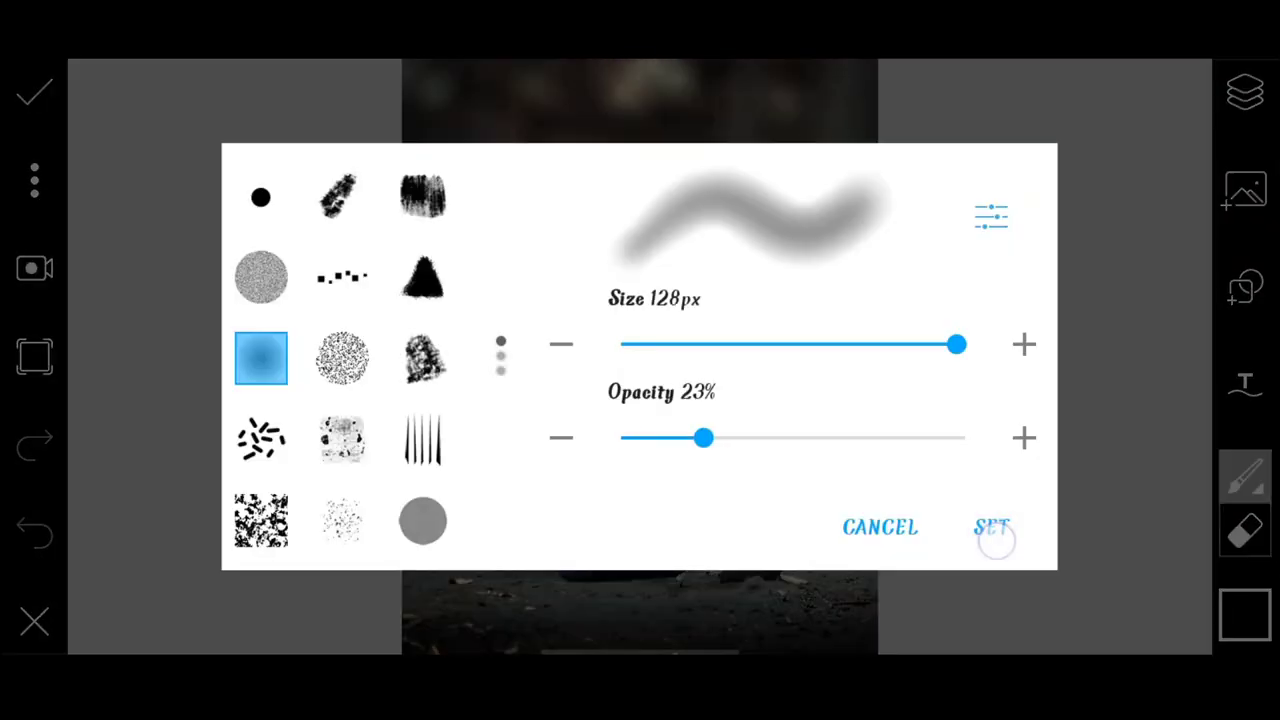
pyautogui.click(992, 528)
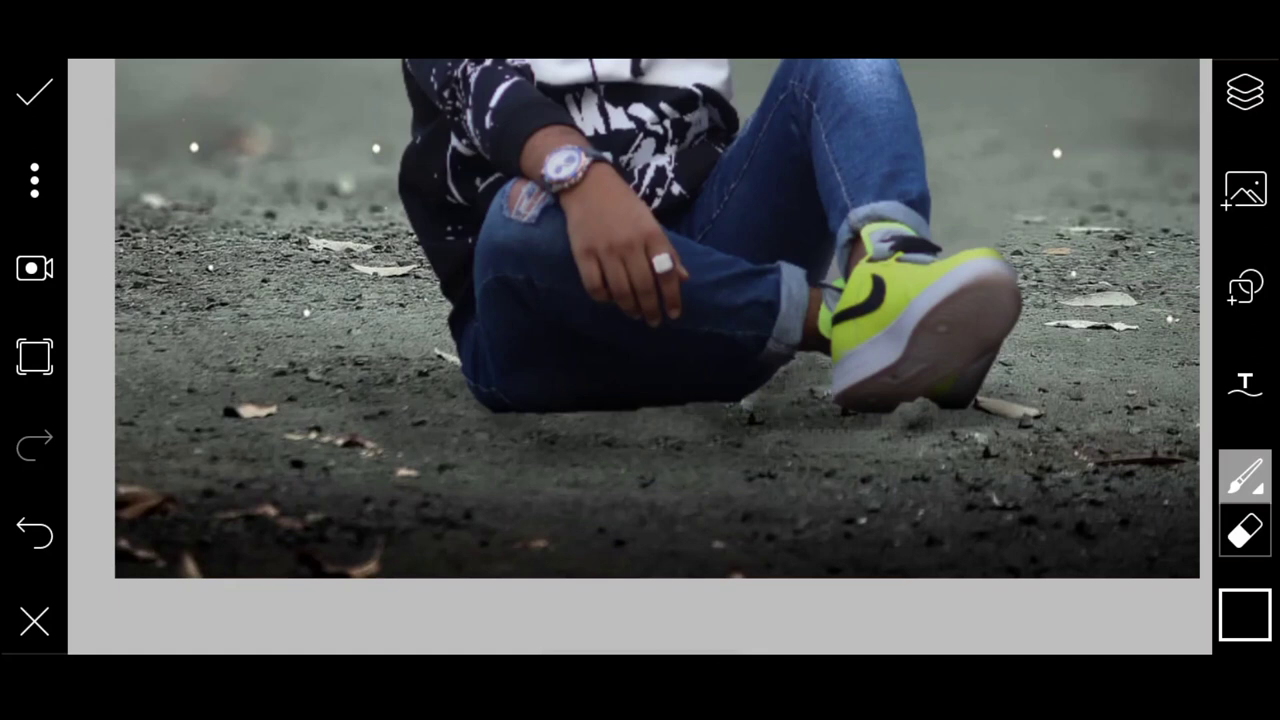
pyautogui.moveTo(700, 418); pyautogui.dragTo(510, 410)
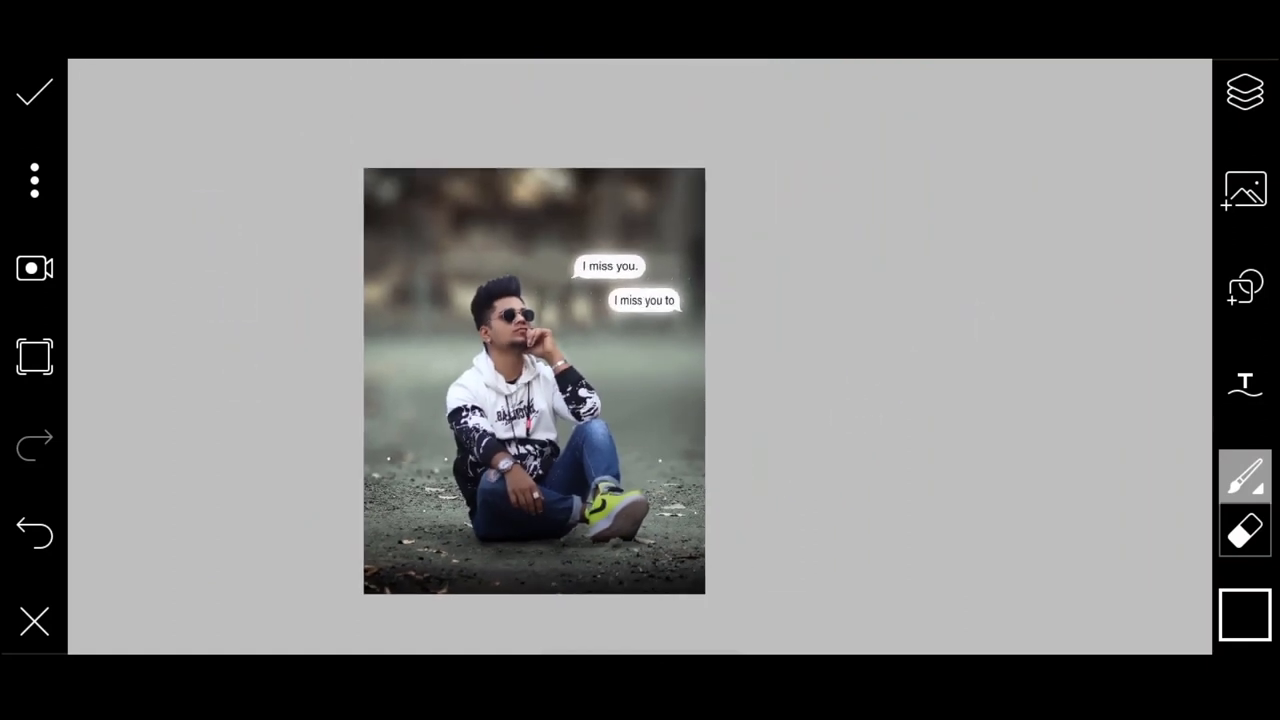
# Merge the painted shadow, then add a Blur effect and adjust its strength slider.
pyautogui.click(34, 88)
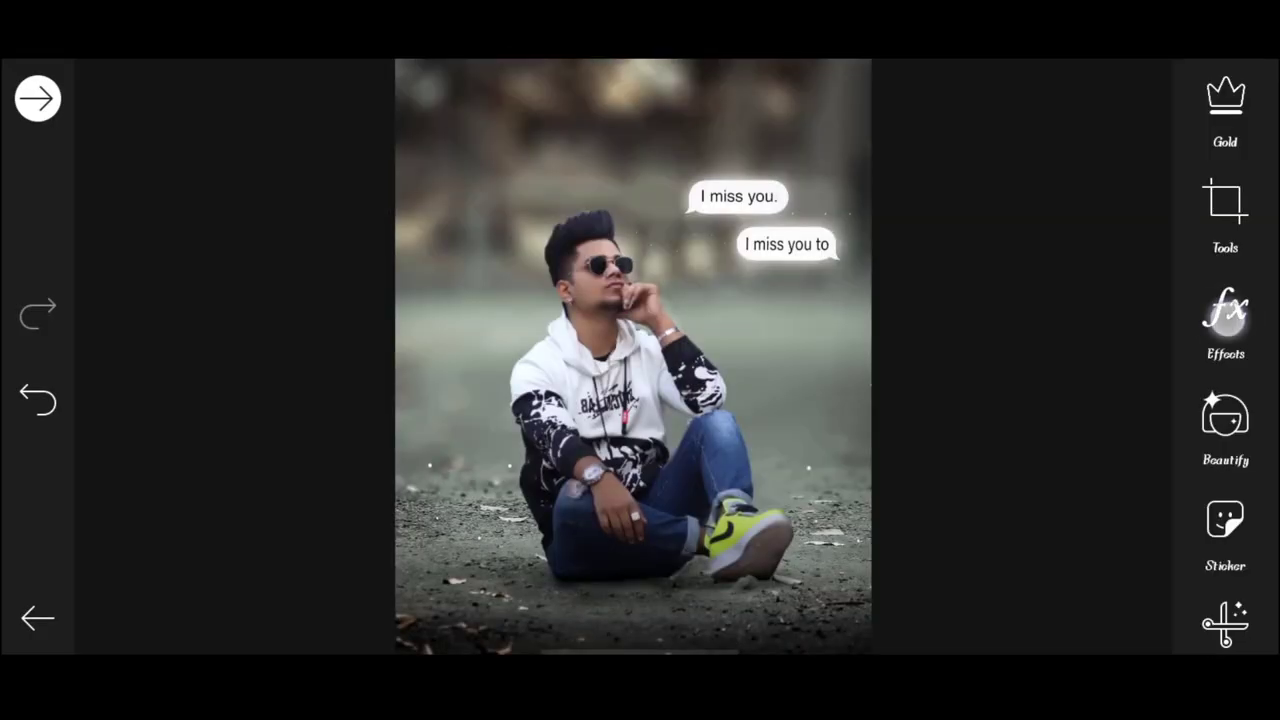
pyautogui.click(1224, 316)
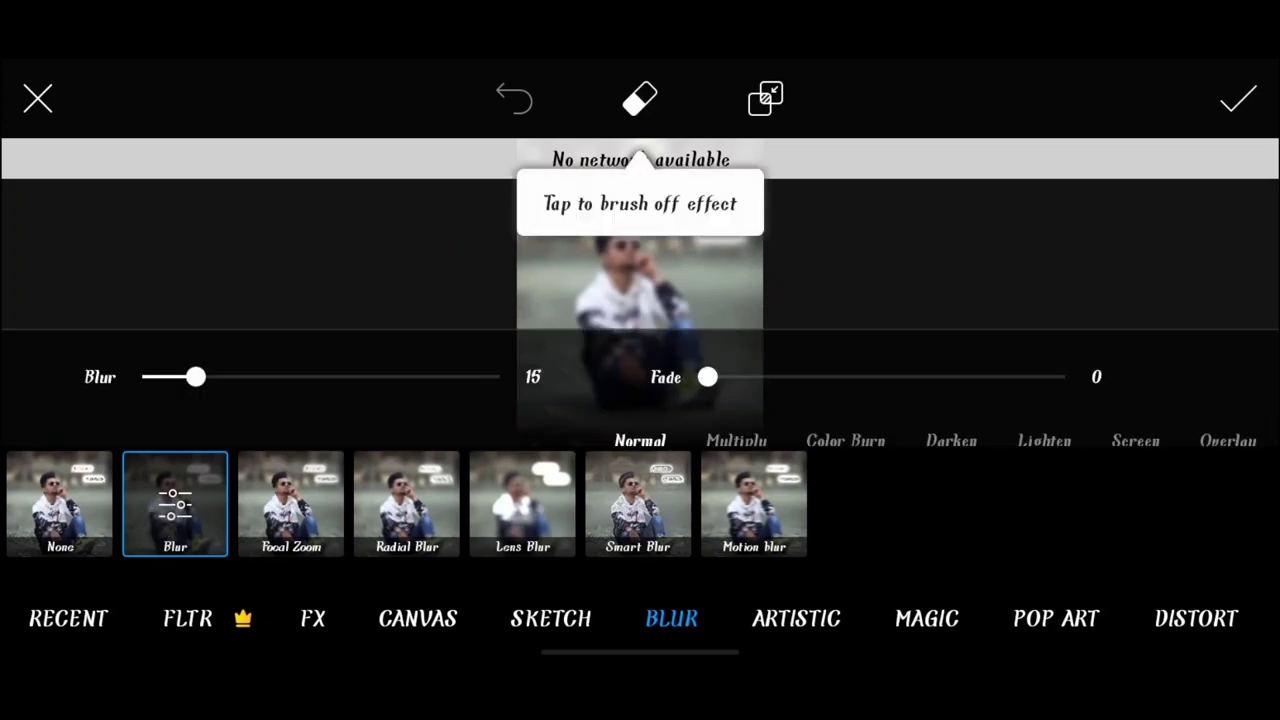
pyautogui.moveTo(176, 376); pyautogui.dragTo(142, 338)
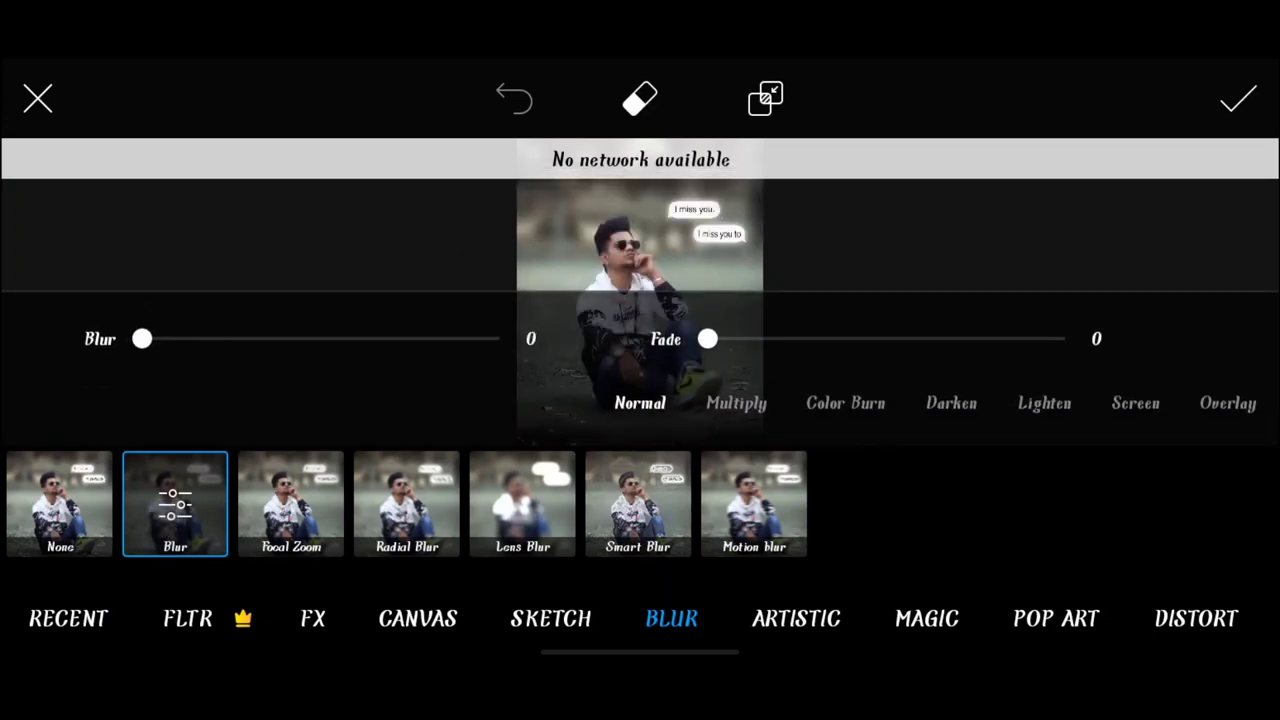
pyautogui.moveTo(144, 338); pyautogui.dragTo(156, 338)
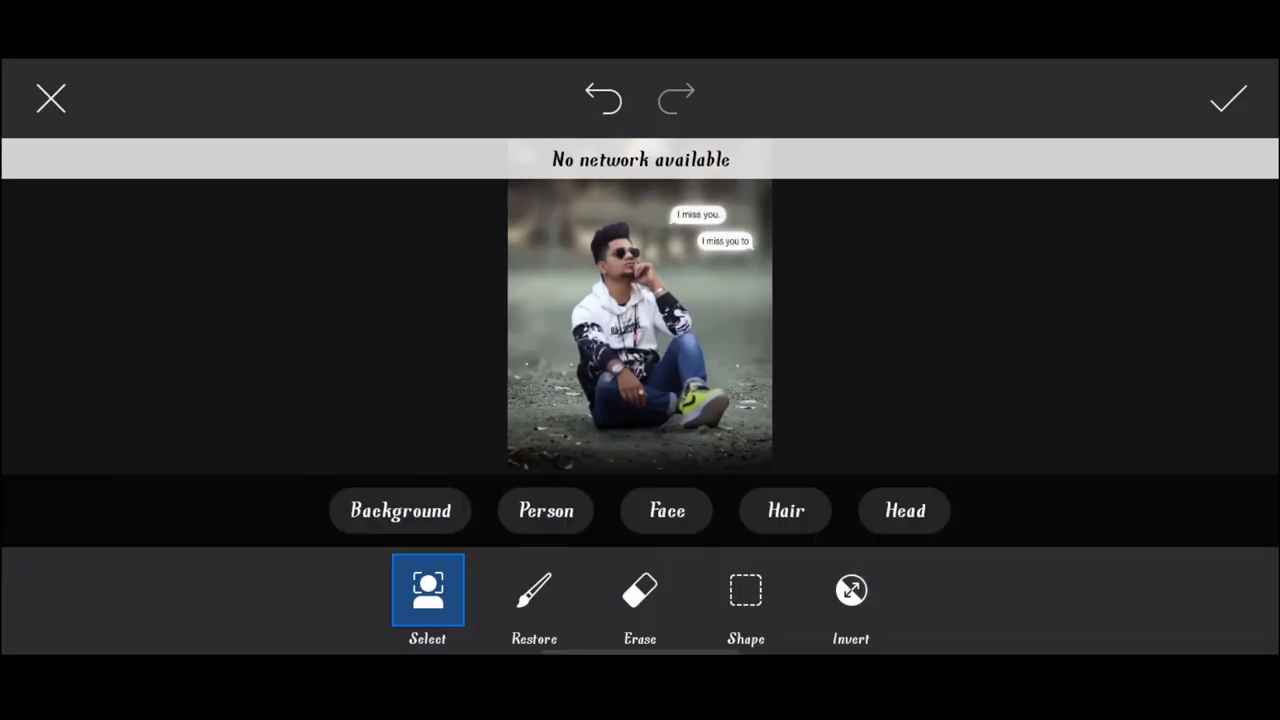
# Unblur the man with Person selection and restore sharpness around his hair and neck.
pyautogui.click(534, 590)
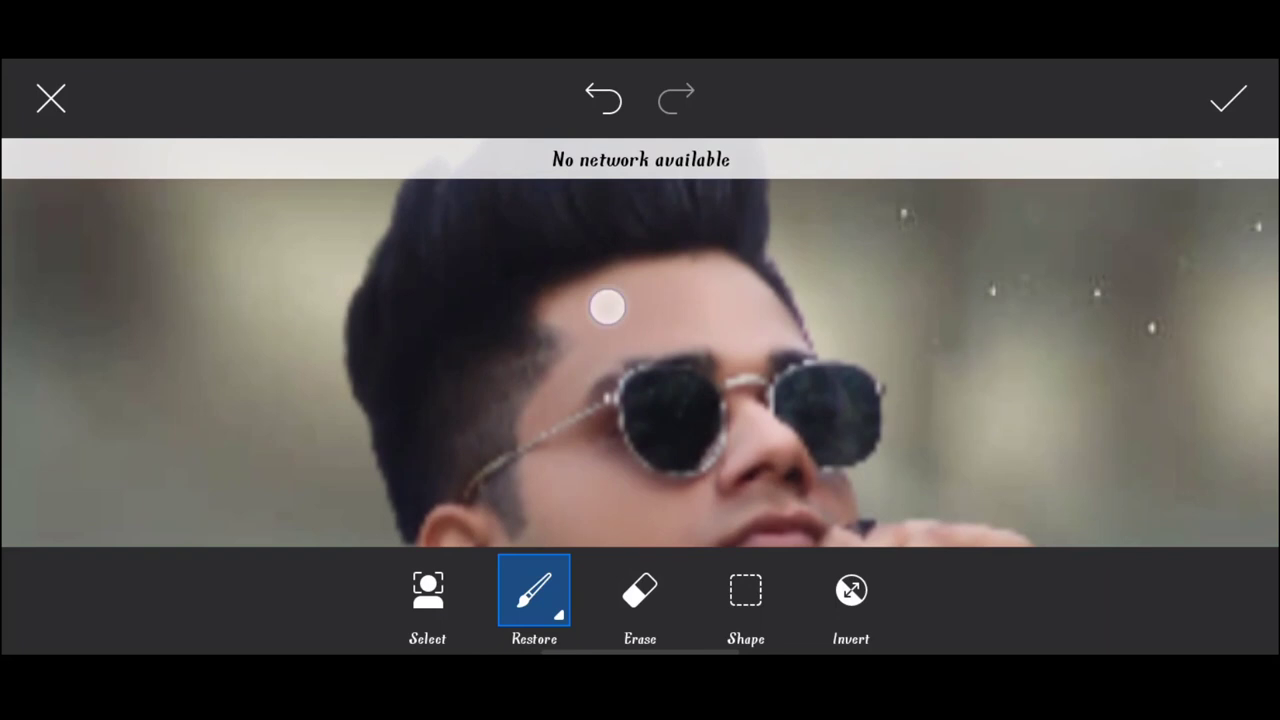
pyautogui.moveTo(608, 308); pyautogui.dragTo(672, 264)
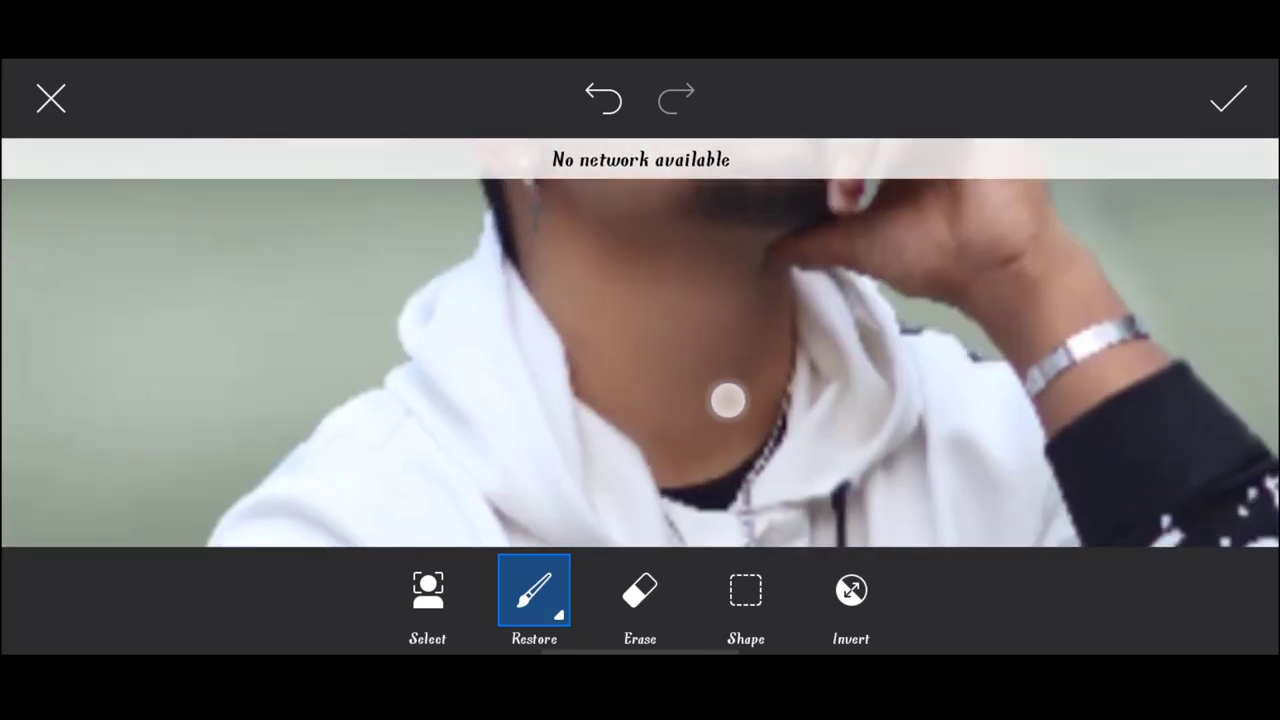
pyautogui.moveTo(728, 400); pyautogui.dragTo(668, 416)
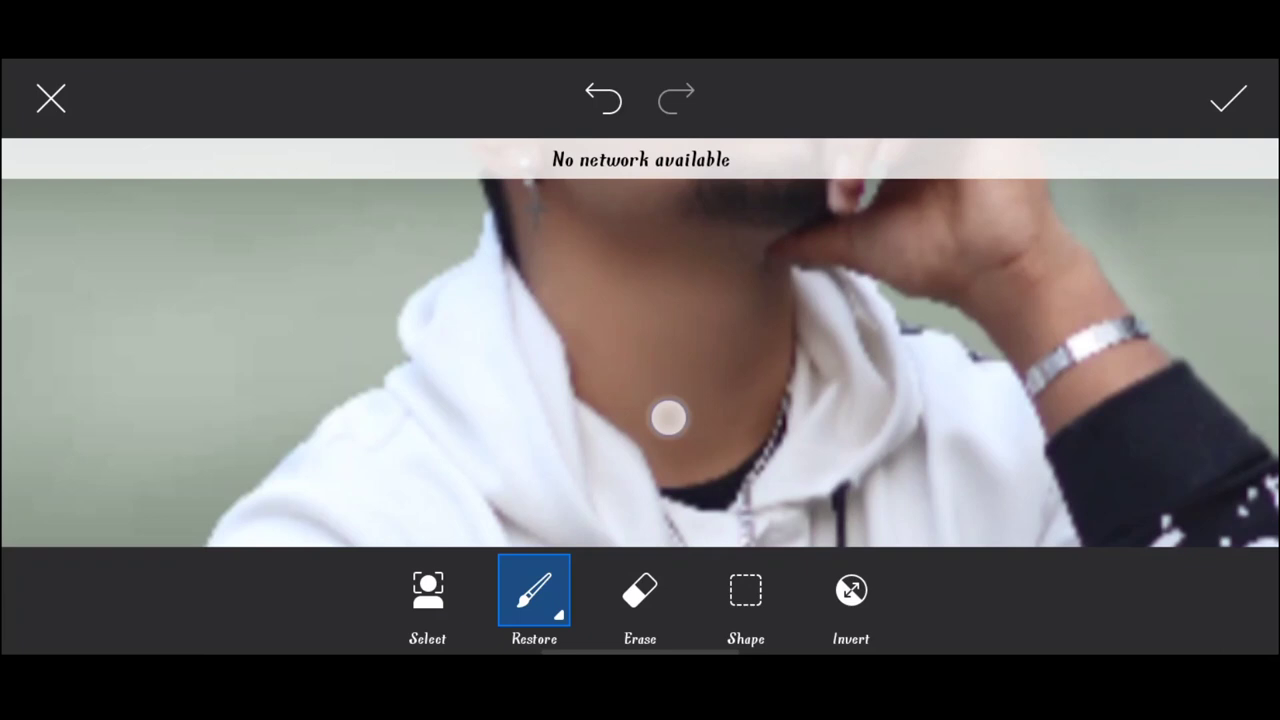